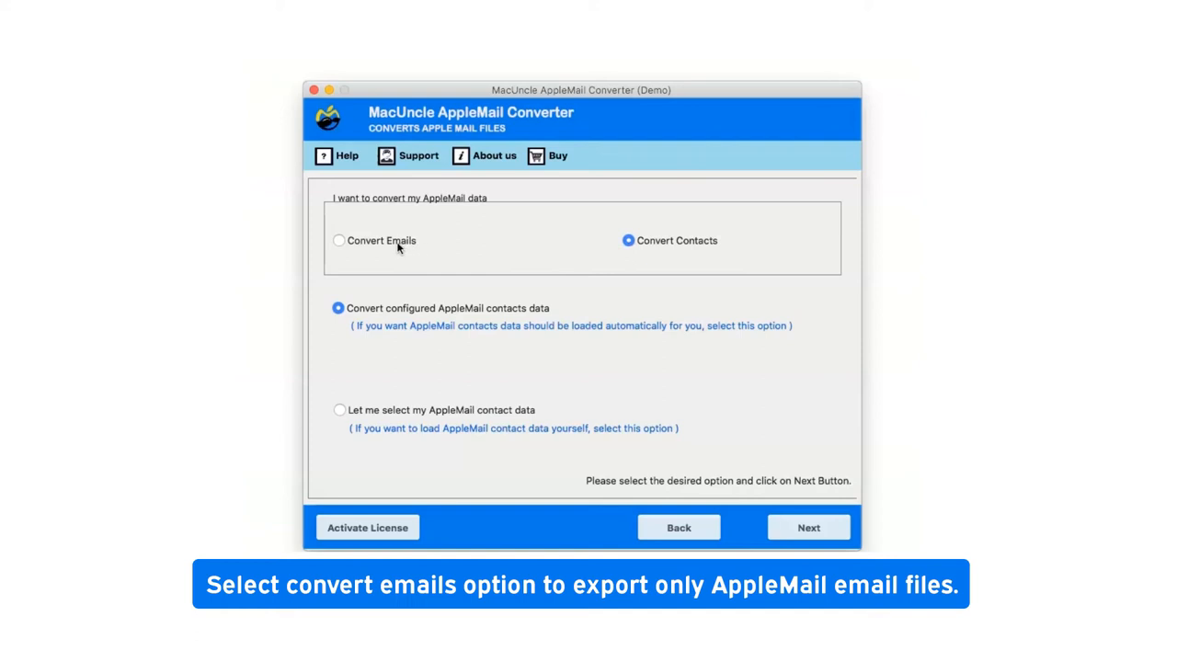
Choose Convert Emails with 'Let me select my AppleMail mailboxes data'
click(338, 239)
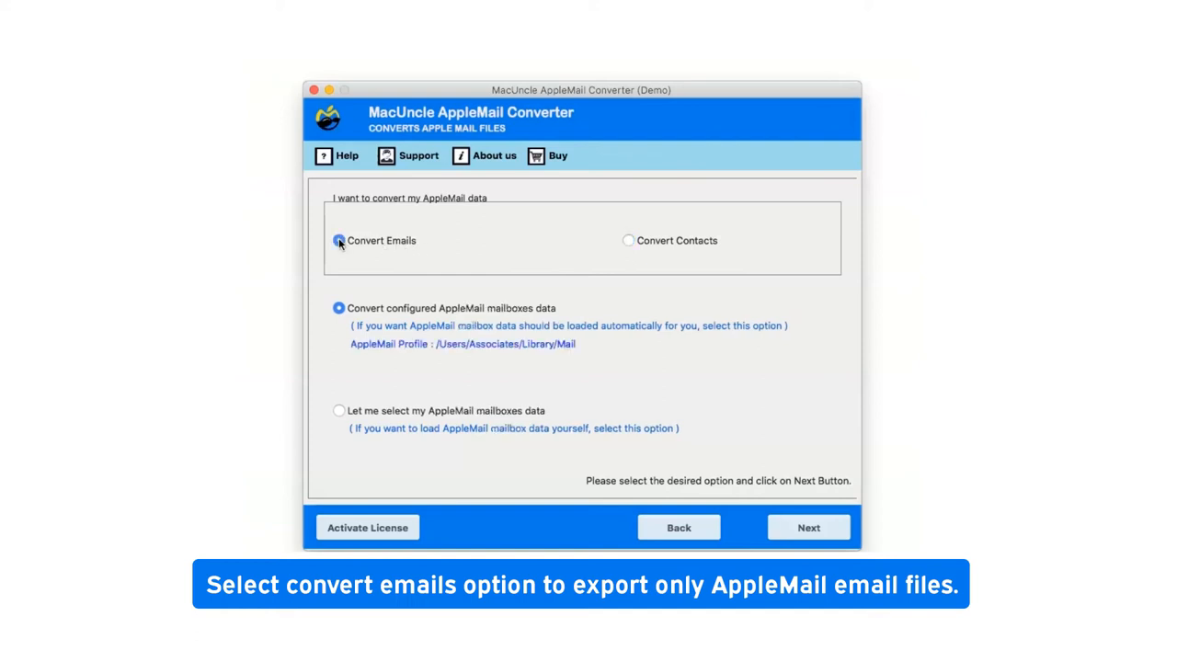
click(339, 239)
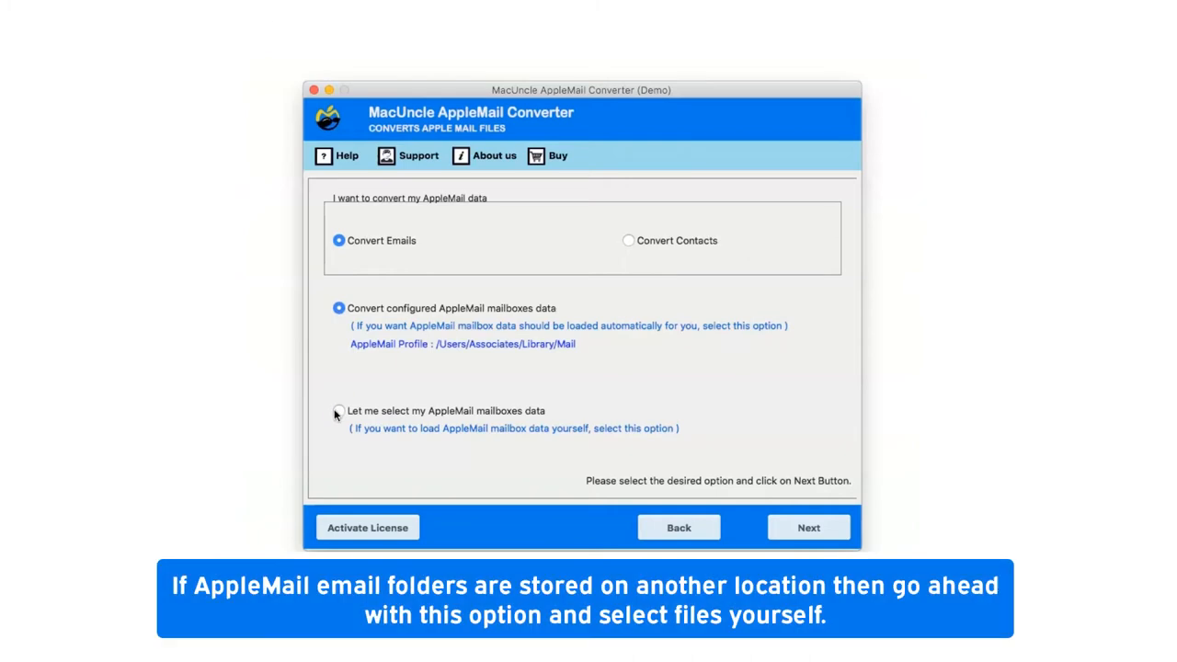
click(338, 410)
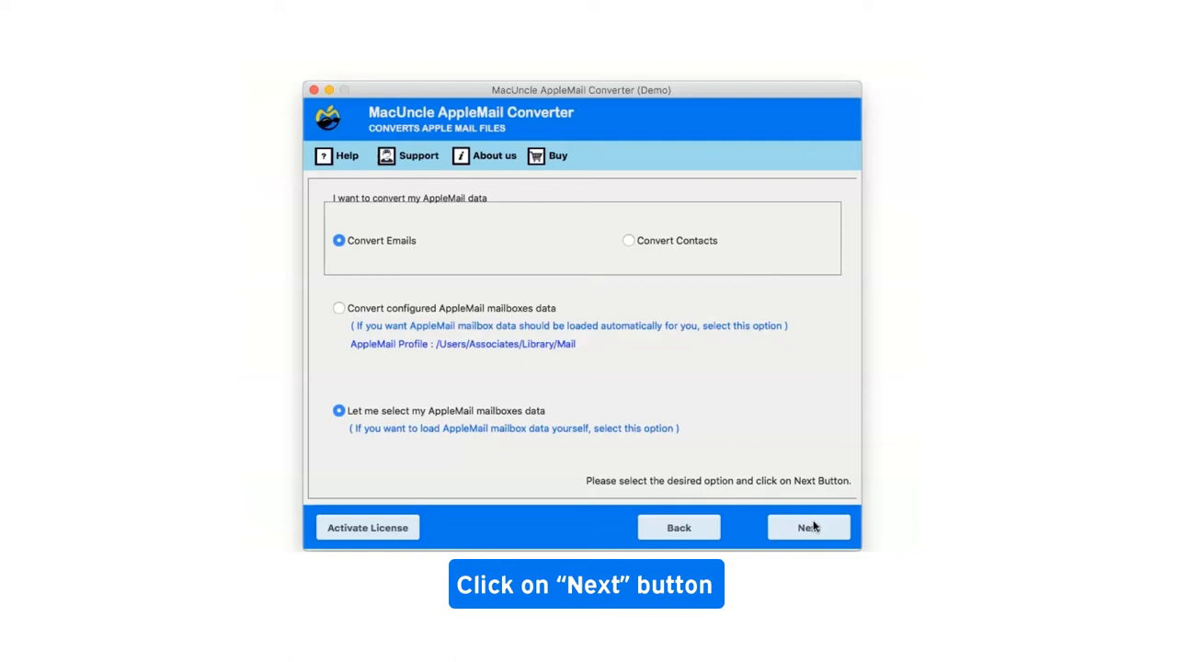
Advance to the empty Add File(s) / Add Folder(s) page
click(807, 526)
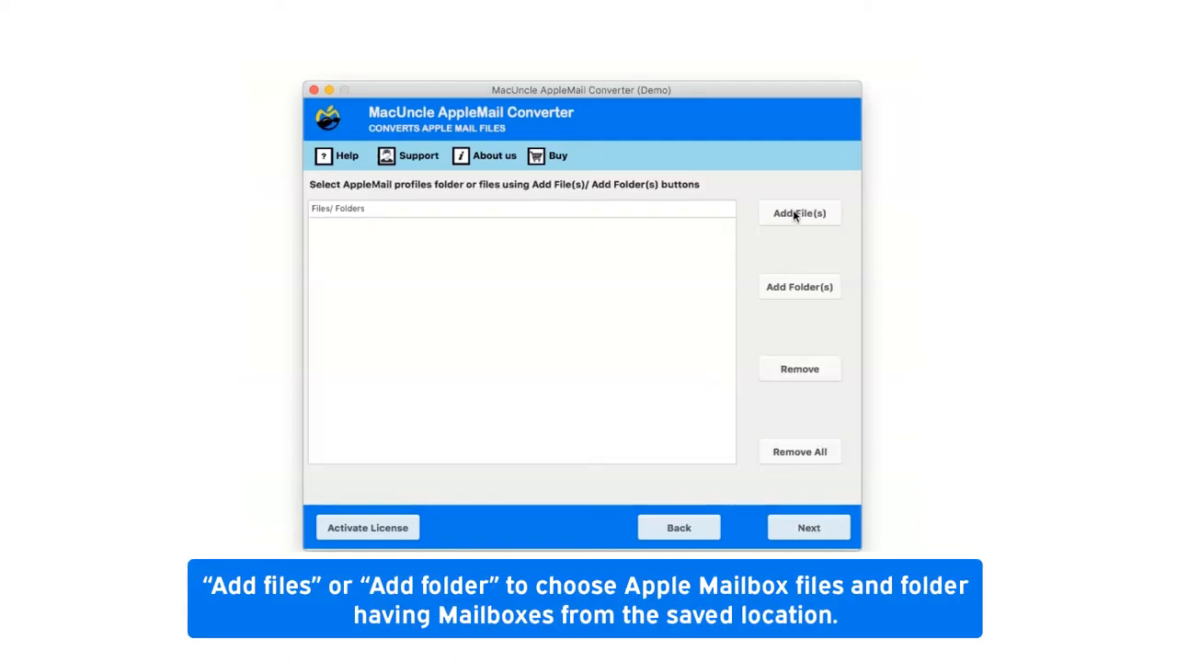
mouse_move(798, 287)
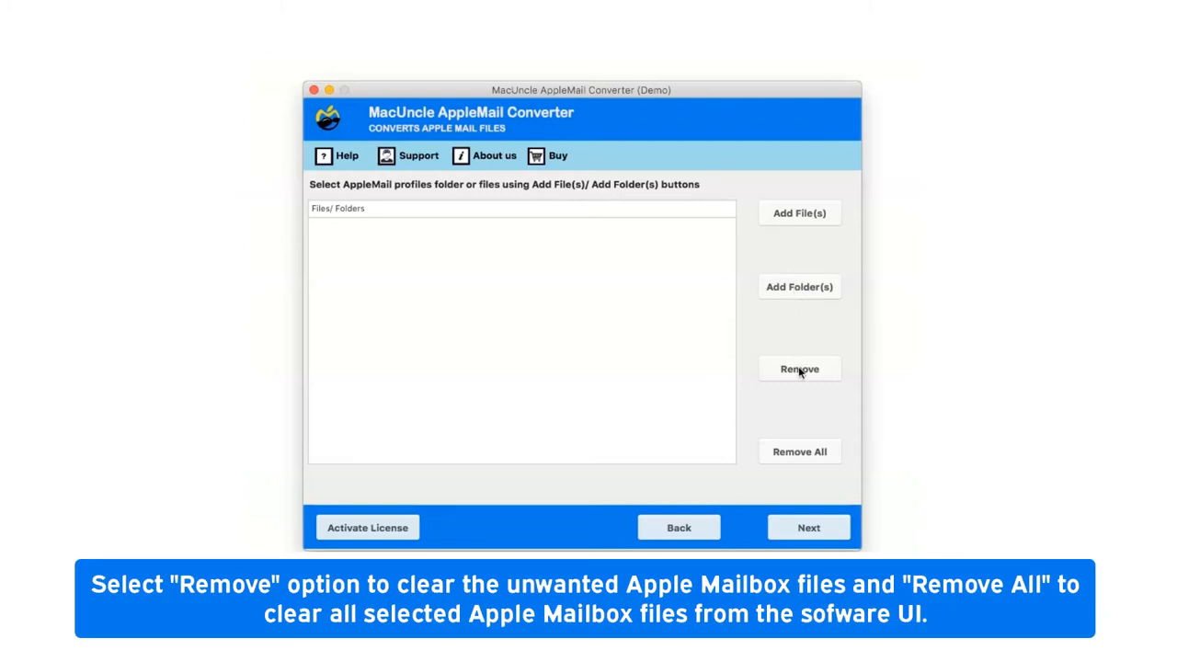
mouse_move(798, 450)
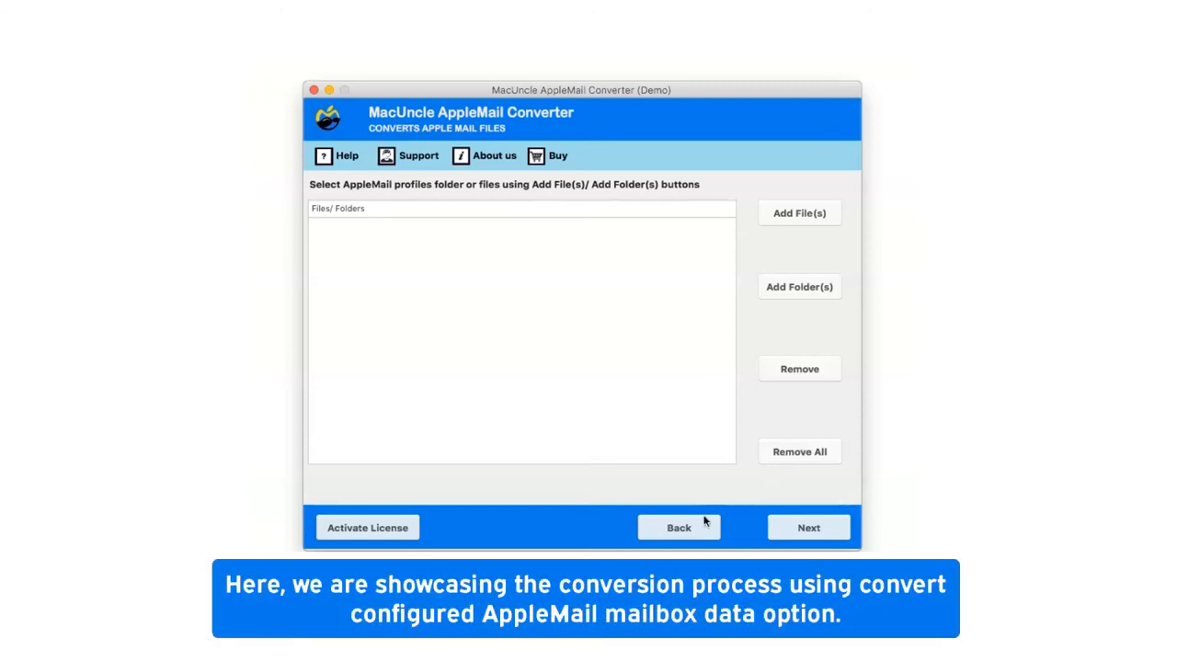
Go back, choose 'Convert configured AppleMail mailboxes data' and scan the profile
click(679, 526)
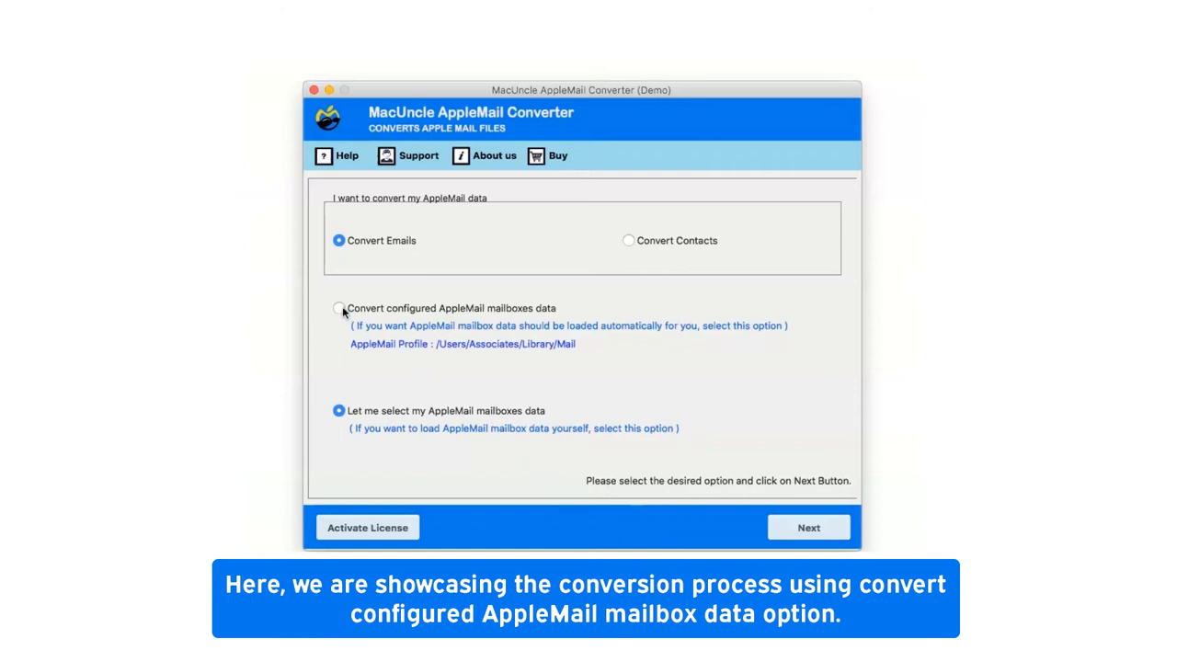
click(338, 309)
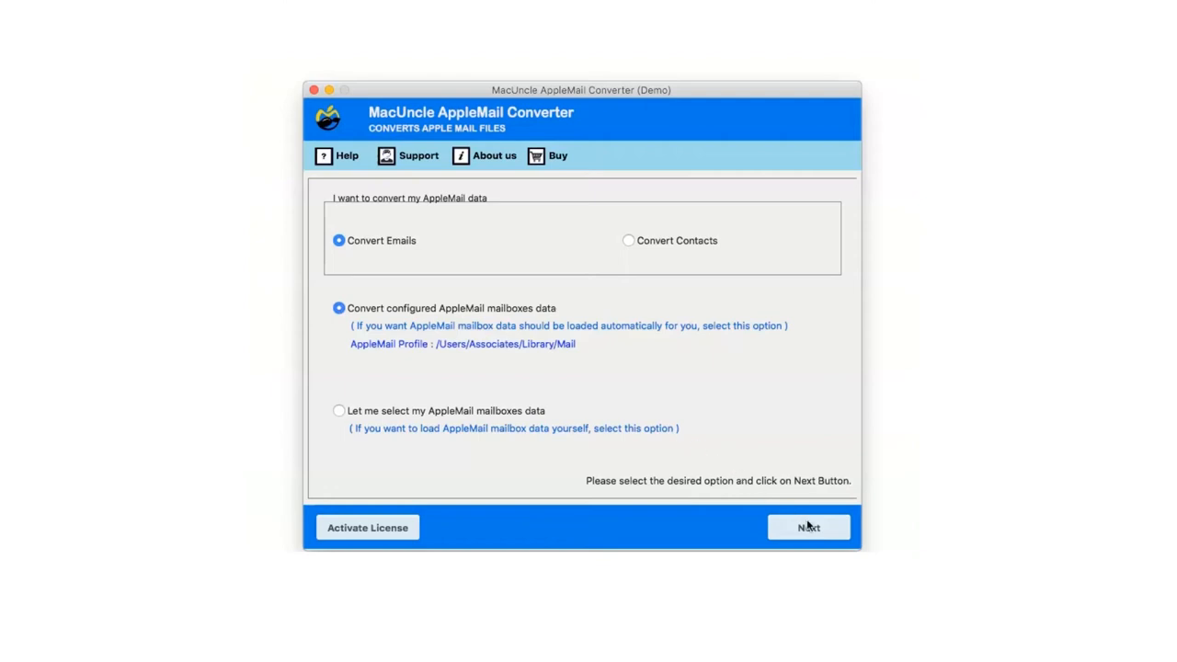
click(808, 526)
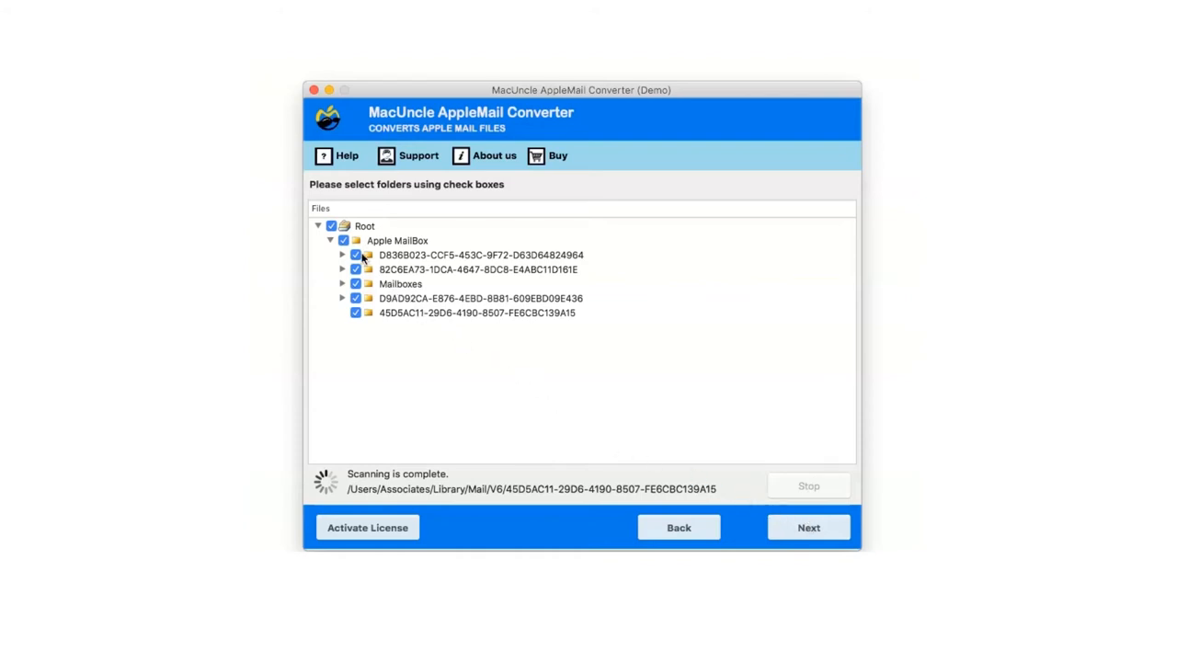
Uncheck Root, check and expand the second account folder, then continue to saving options
click(331, 226)
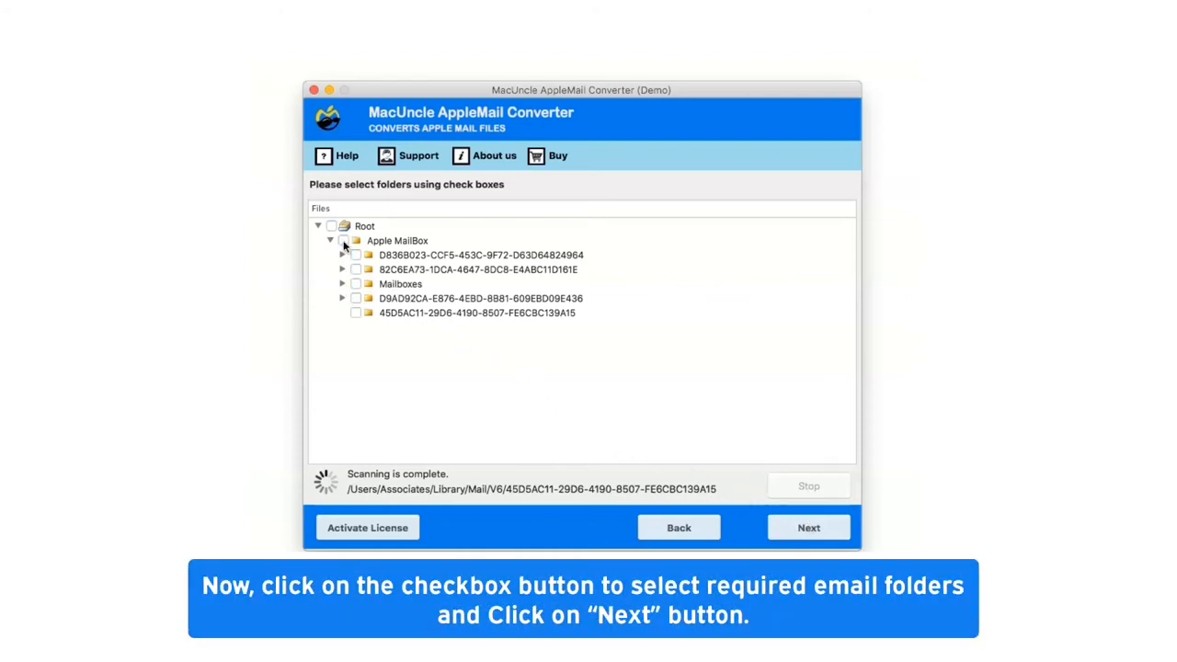
click(357, 269)
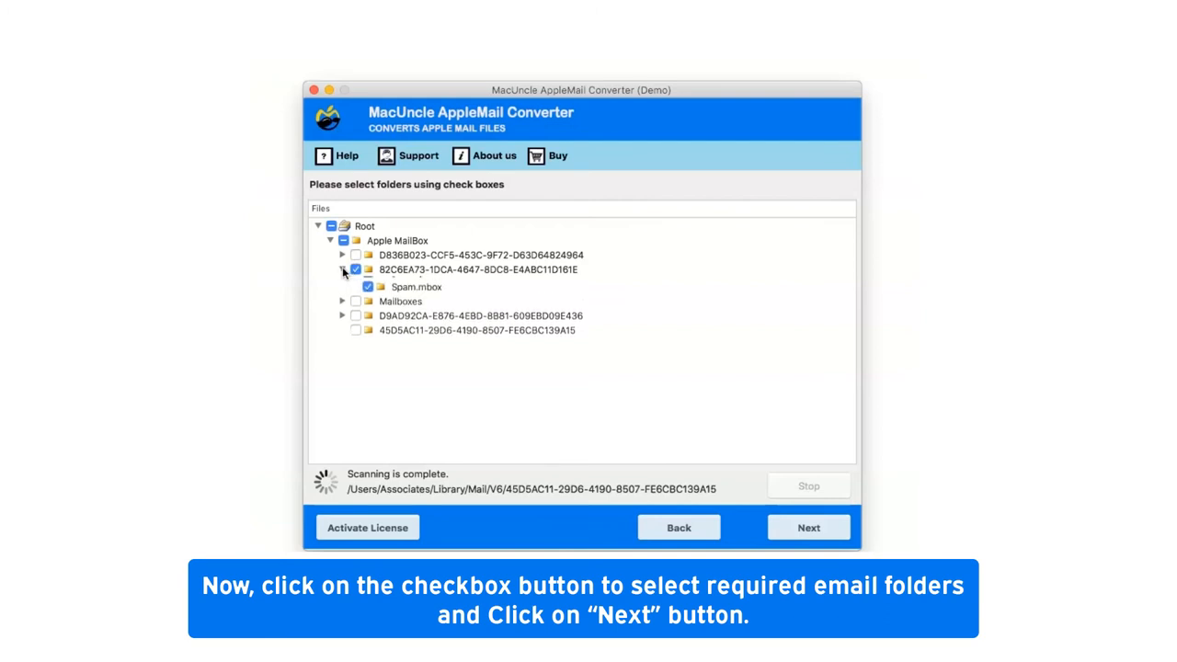
click(342, 269)
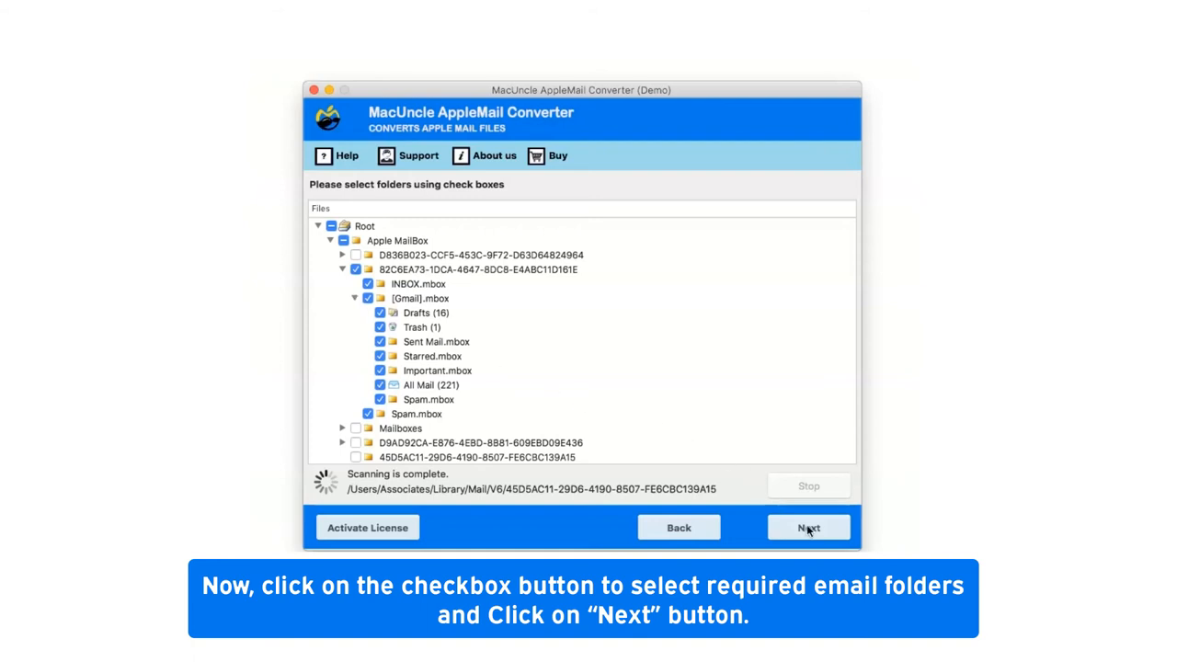
click(809, 526)
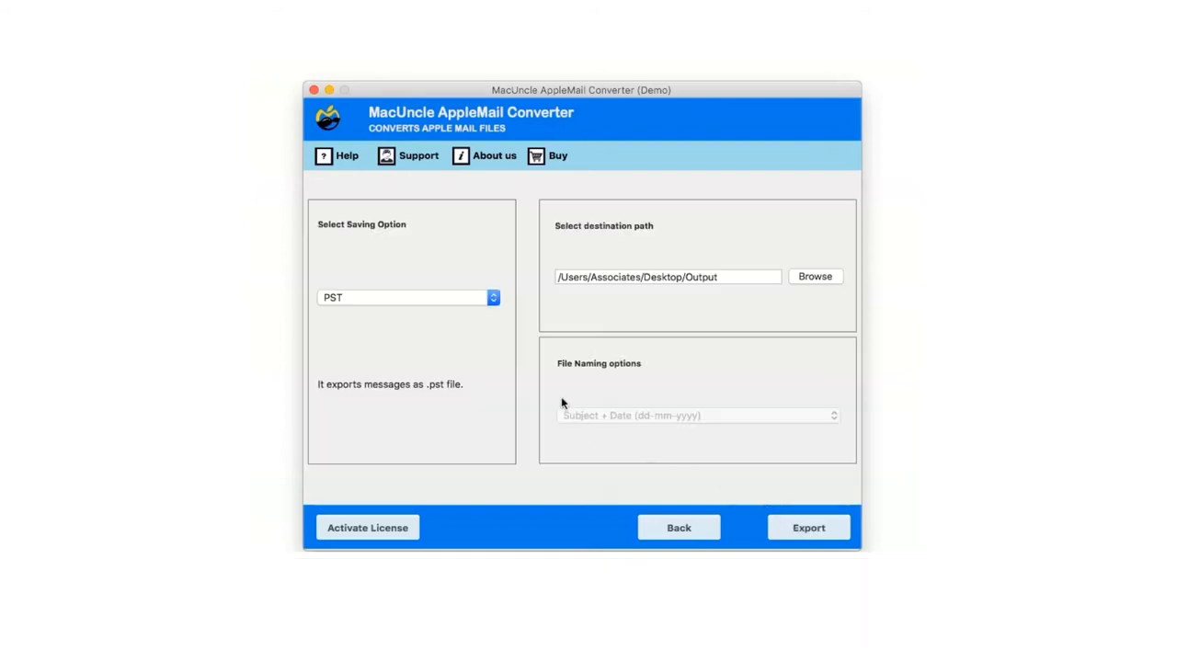
Set HTML as the saving format with Desktop/Output as the destination
click(408, 298)
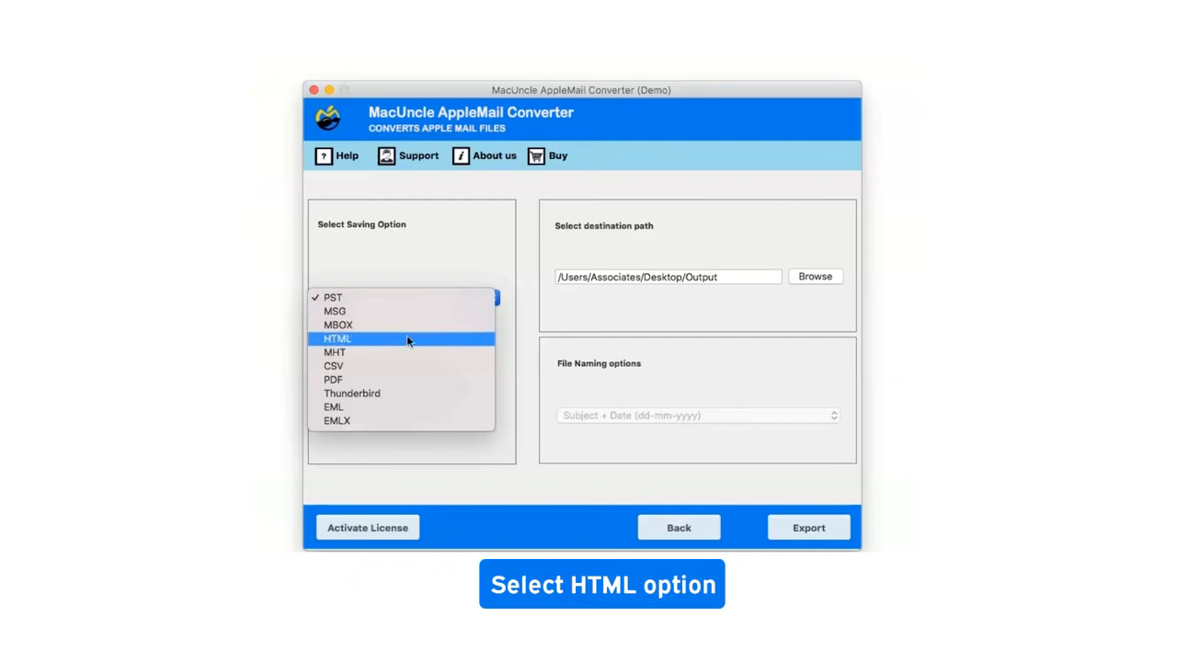
click(337, 338)
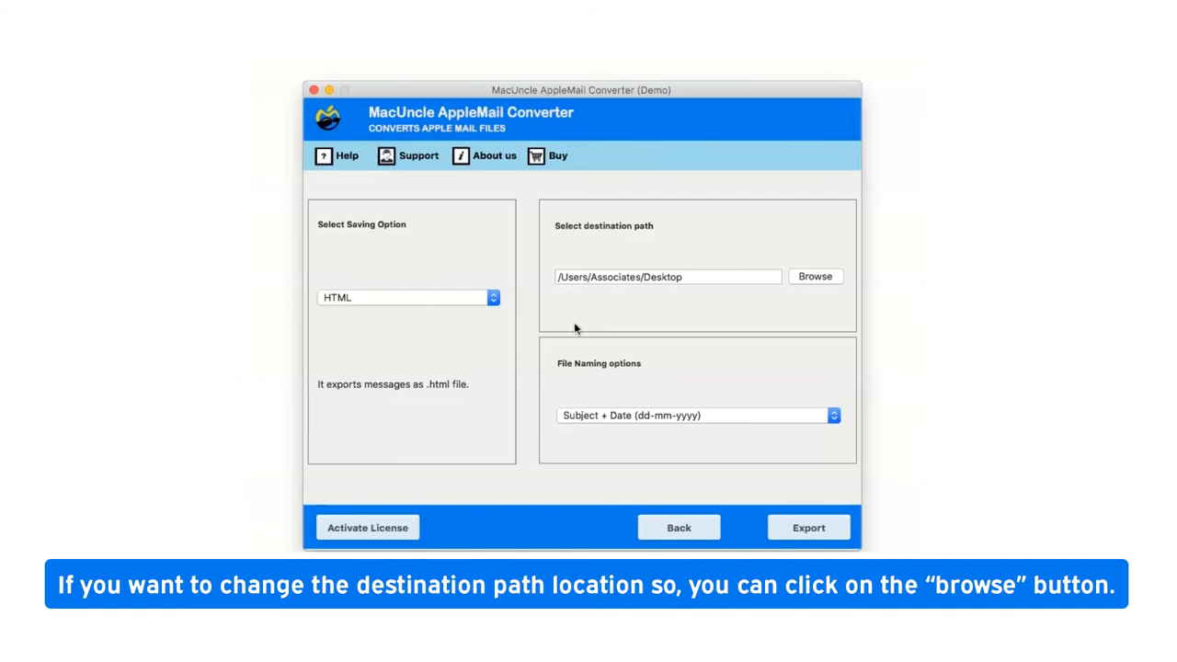
mouse_move(817, 276)
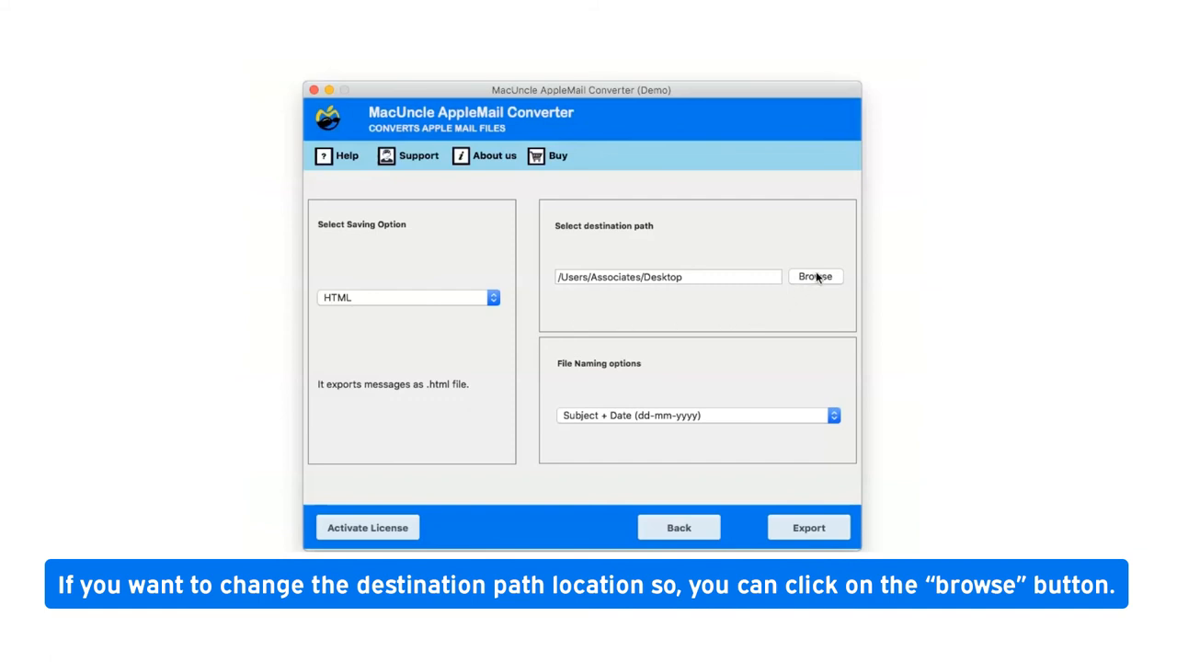
click(813, 276)
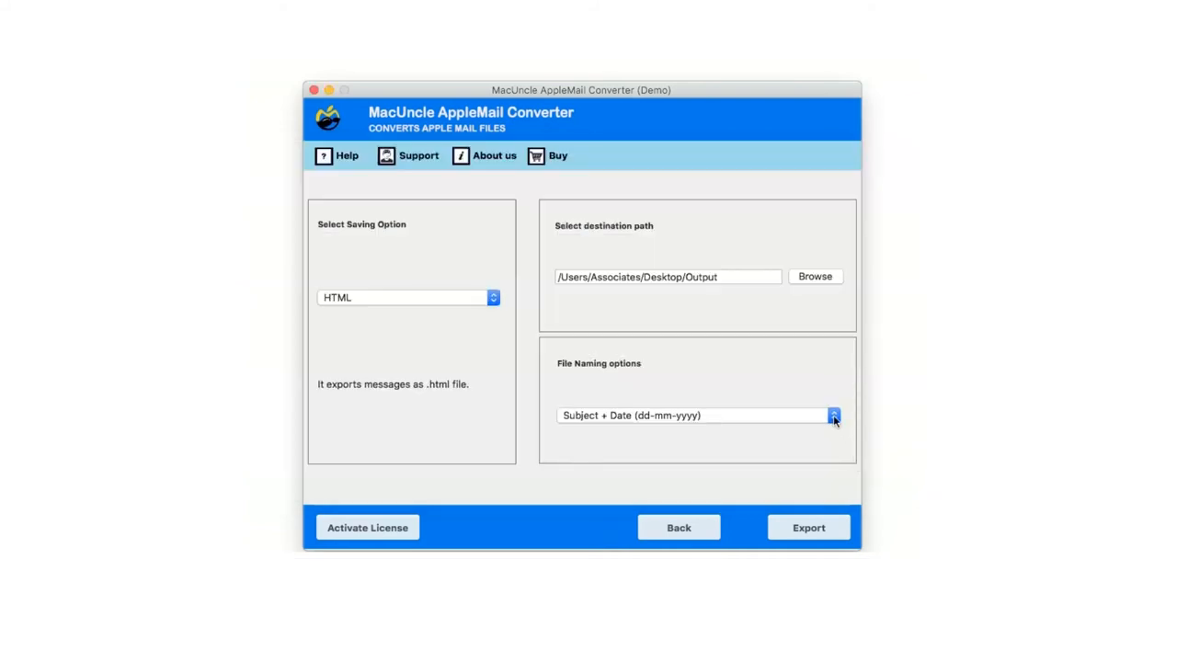
click(832, 415)
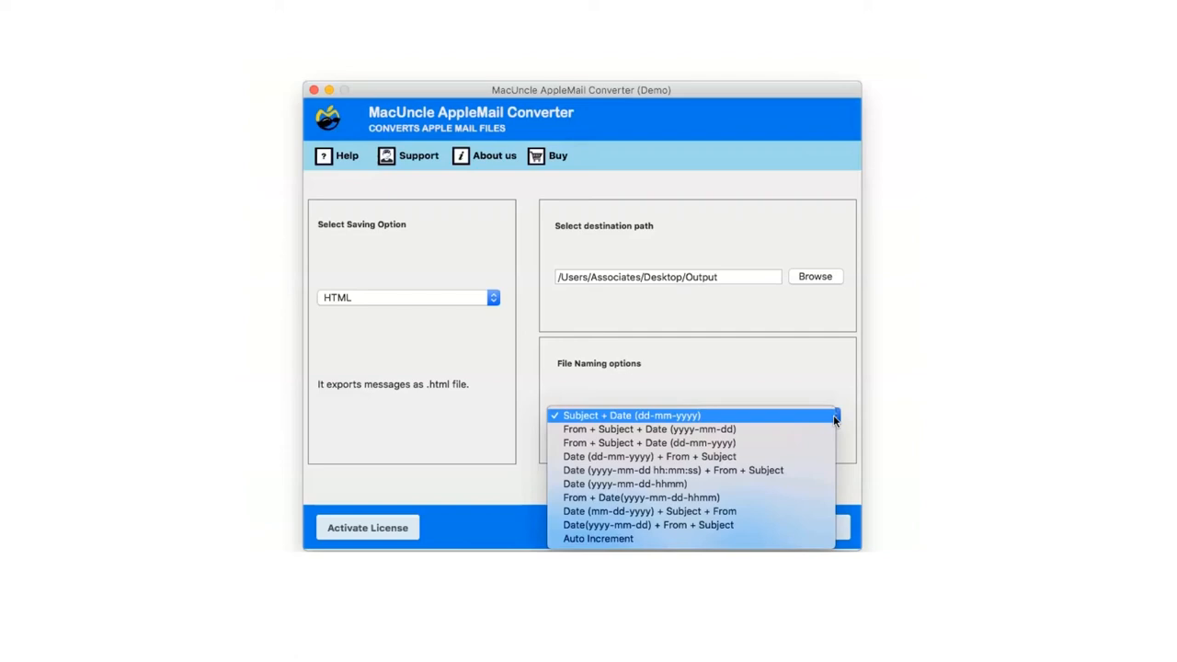
mouse_move(807, 421)
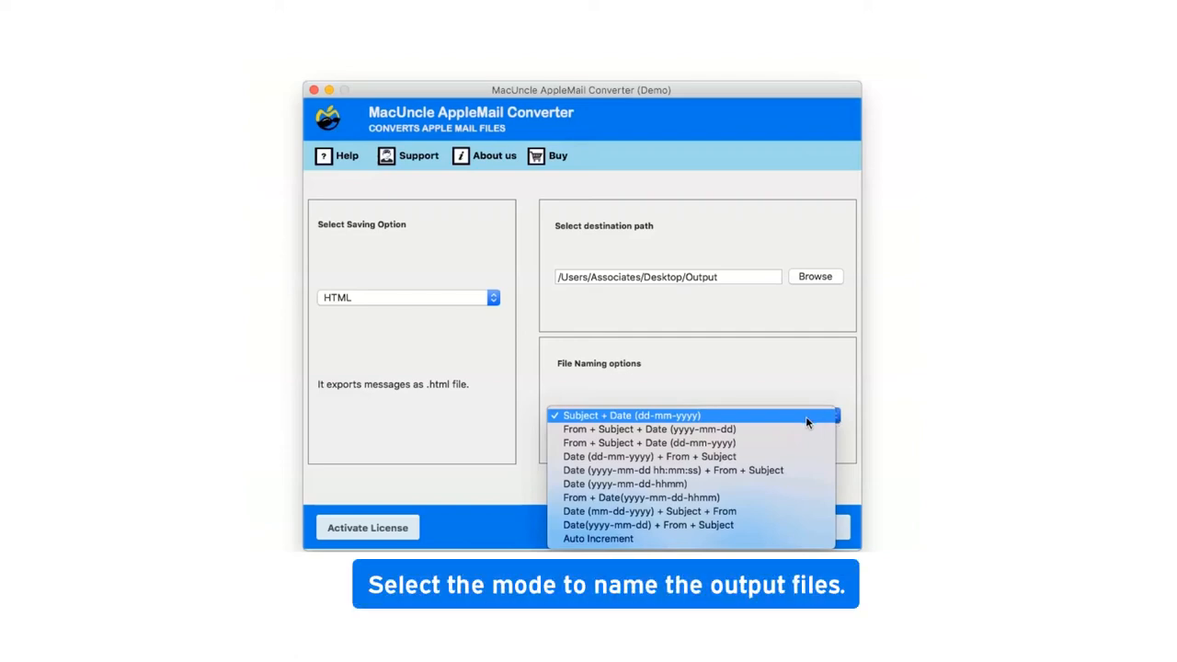
mouse_move(738, 419)
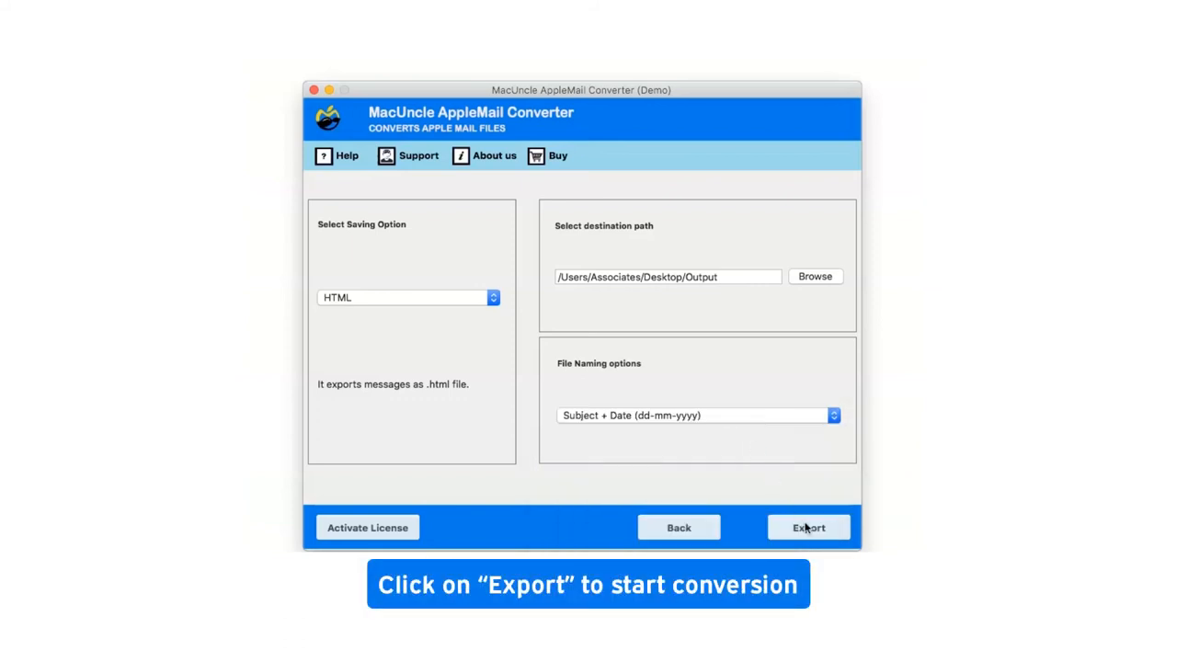
Export the mailboxes, confirm the completion and trial dialogs, and view All Mail in Finder
click(810, 526)
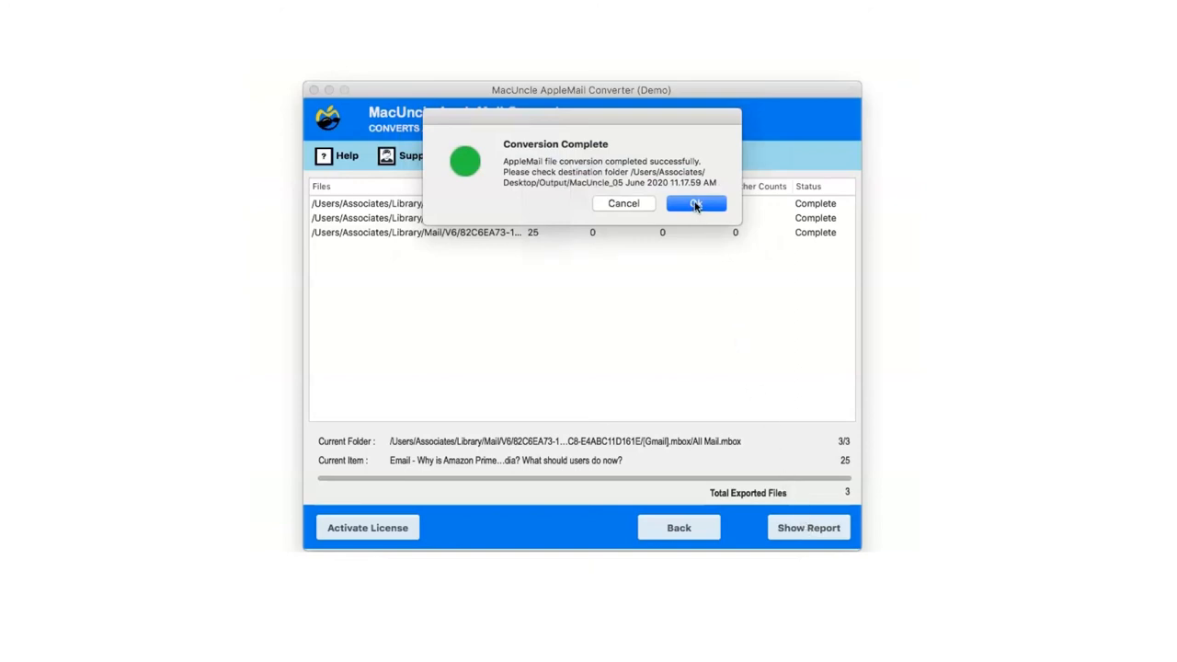
click(696, 202)
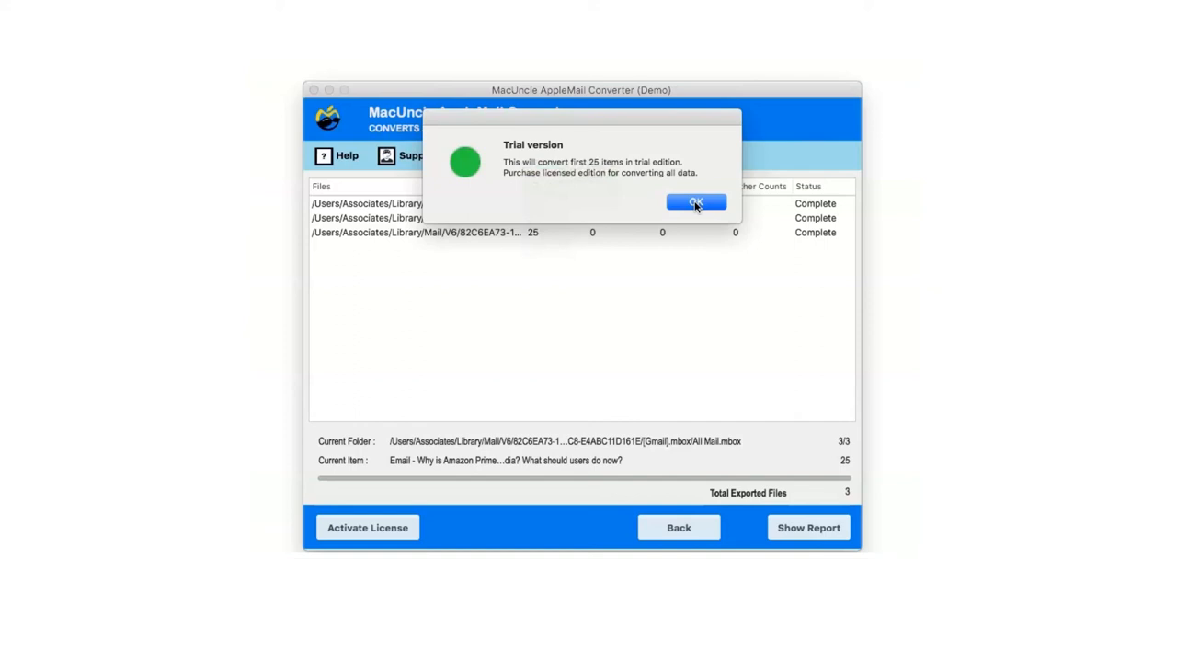
click(695, 202)
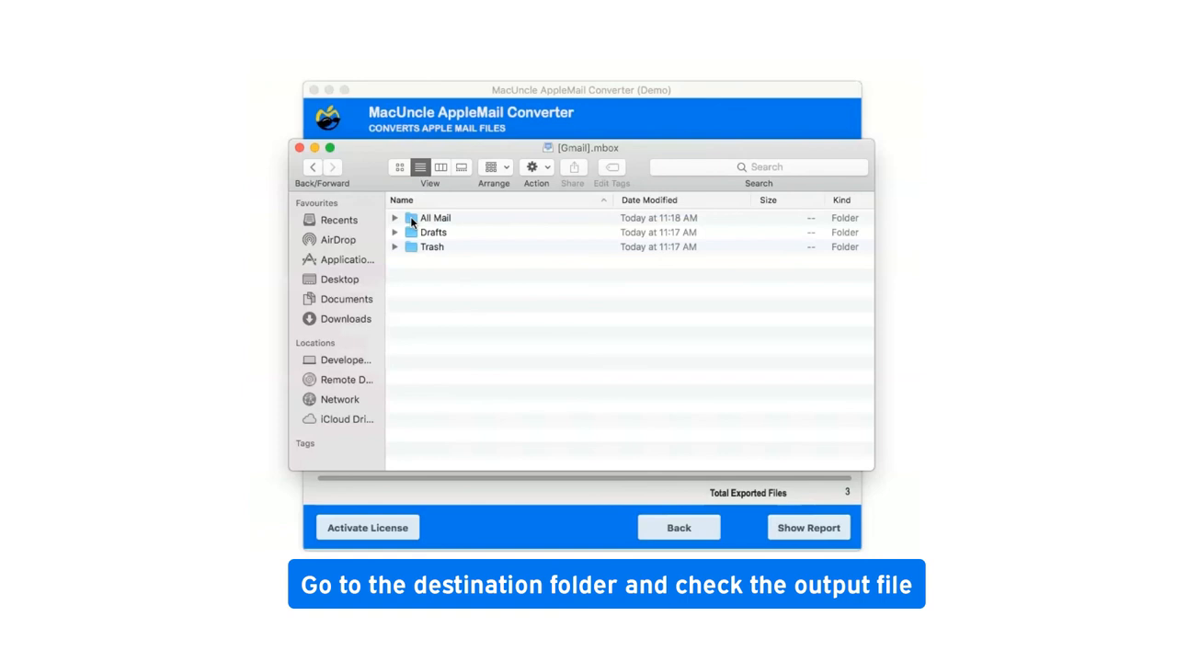
double_click(436, 217)
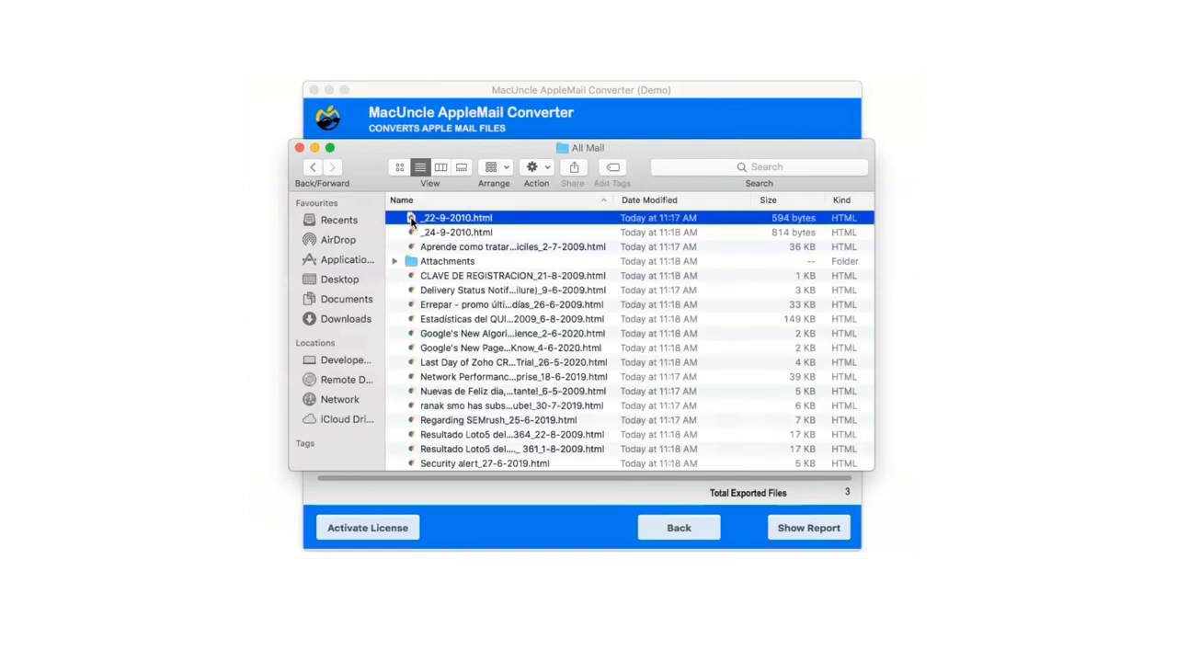